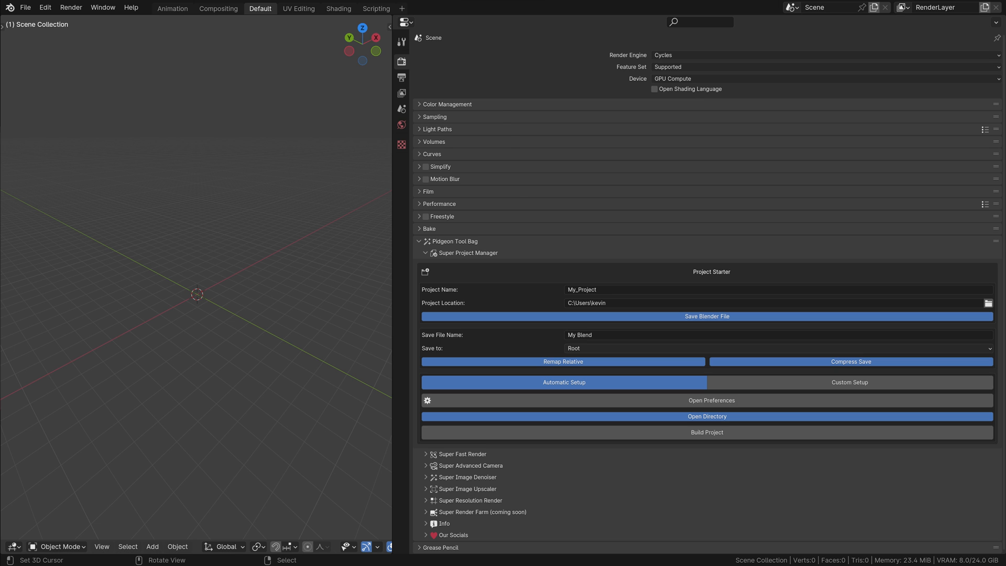
Expand the Super Render Farm sub-panel under Pidgeon Tool Bag in Render Properties
left_click(462, 454)
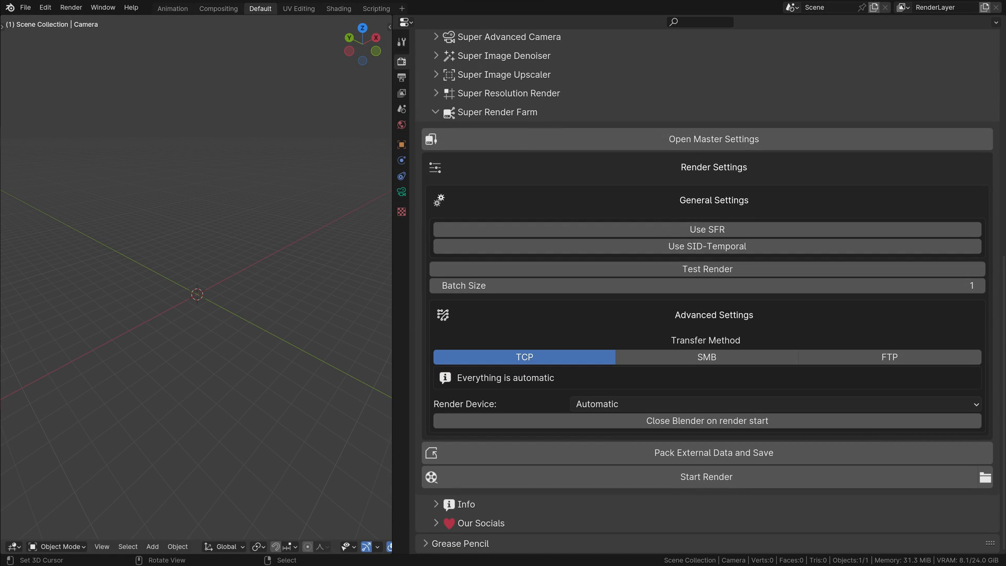
Collapse Super Render Farm and bring up Blender Preferences via Edit > Preferences
left_click(434, 113)
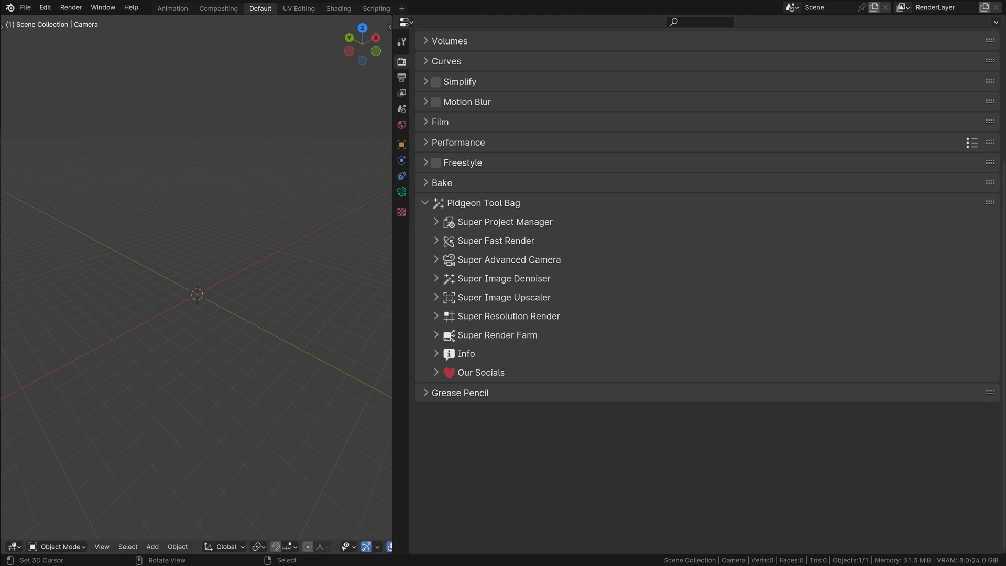
left_click(44, 8)
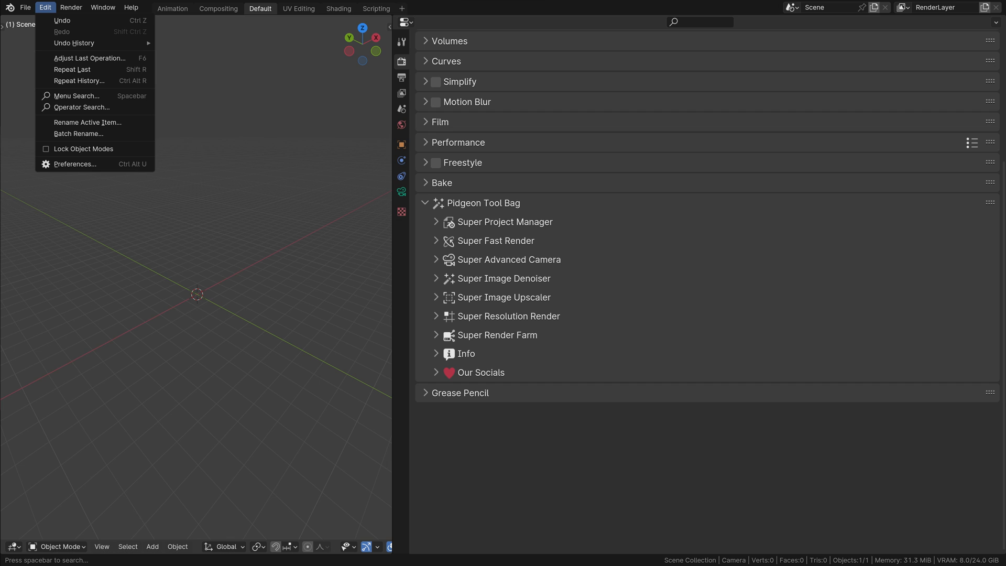
left_click(74, 164)
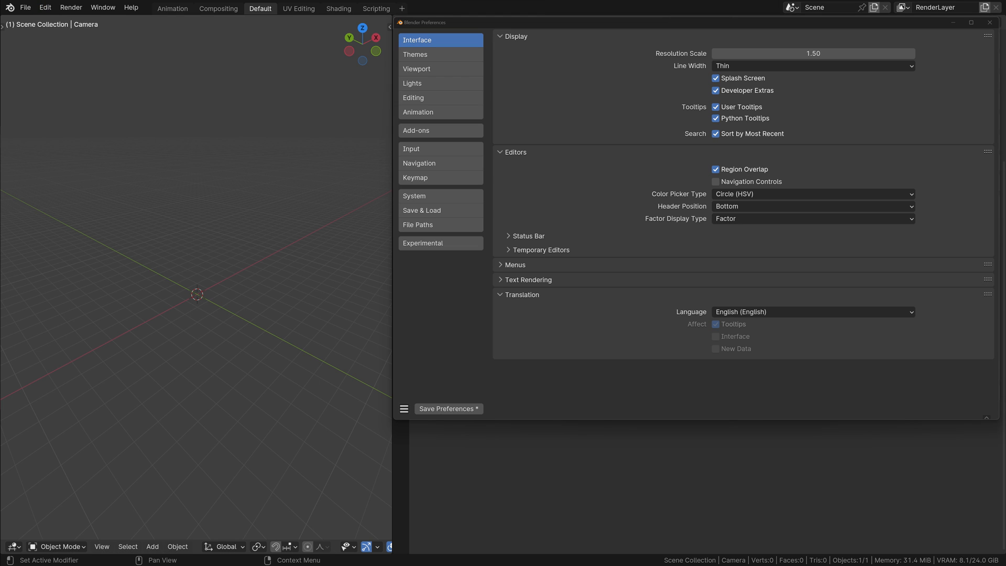
Install the Pidgeon Tool Bag v2.0.0 zip from Add-ons so it is listed and enabled
left_click(416, 130)
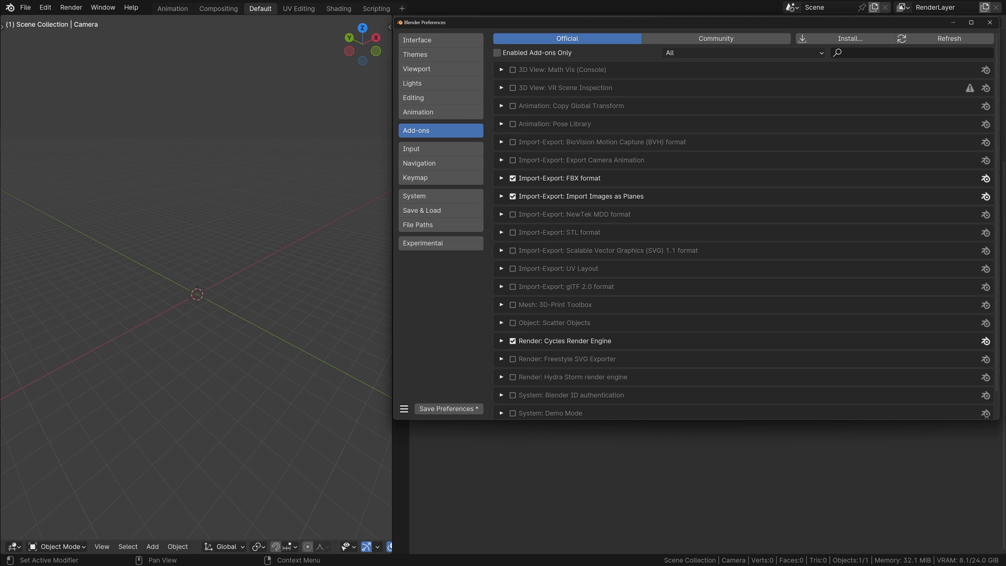
left_click(850, 38)
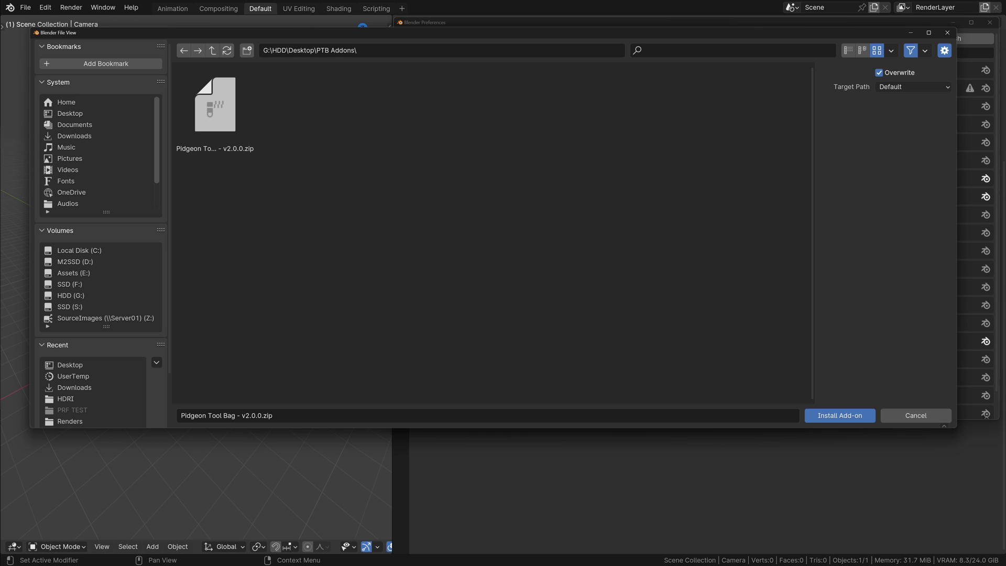
left_click(838, 415)
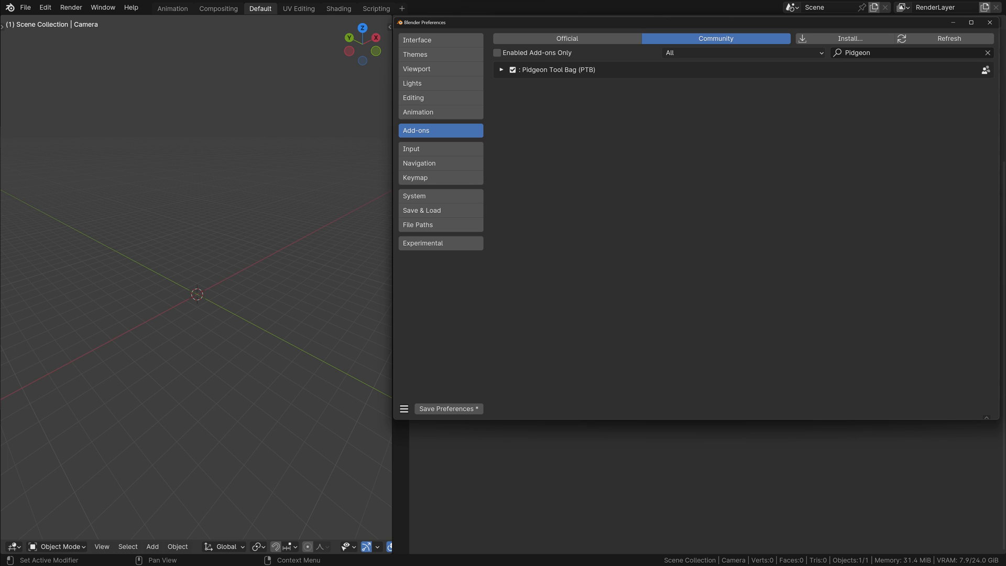
Close Preferences to return to Render Properties with the Pidgeon Tool Bag panels listed
left_click(501, 70)
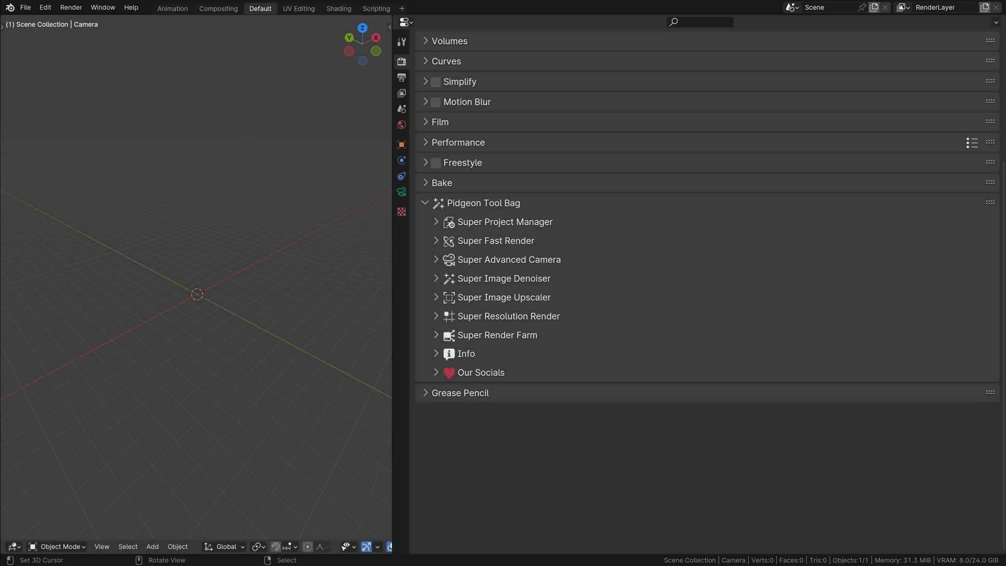
Expand the Pidgeon Tool Bag Info sub-panel showing version list and license text
left_click(465, 353)
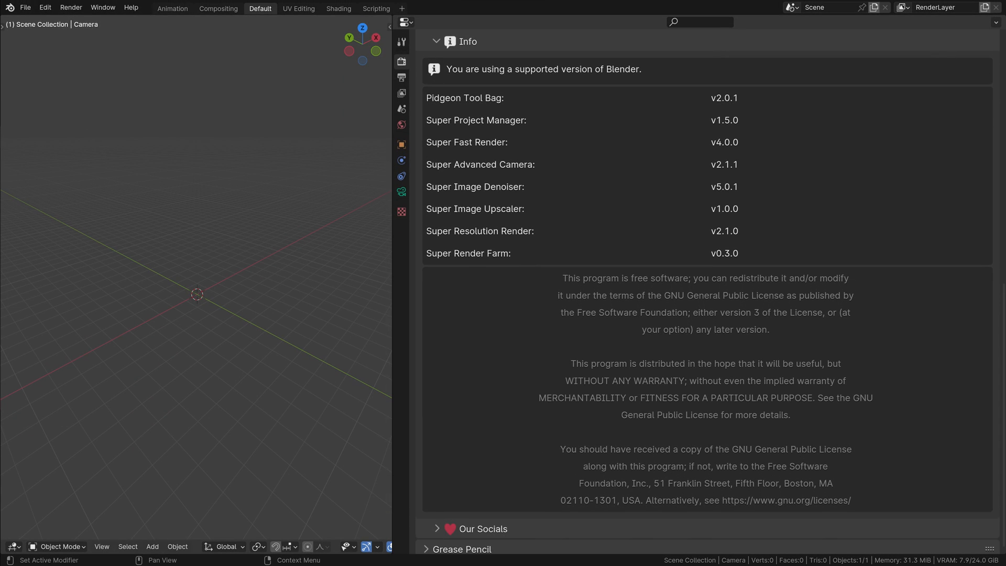